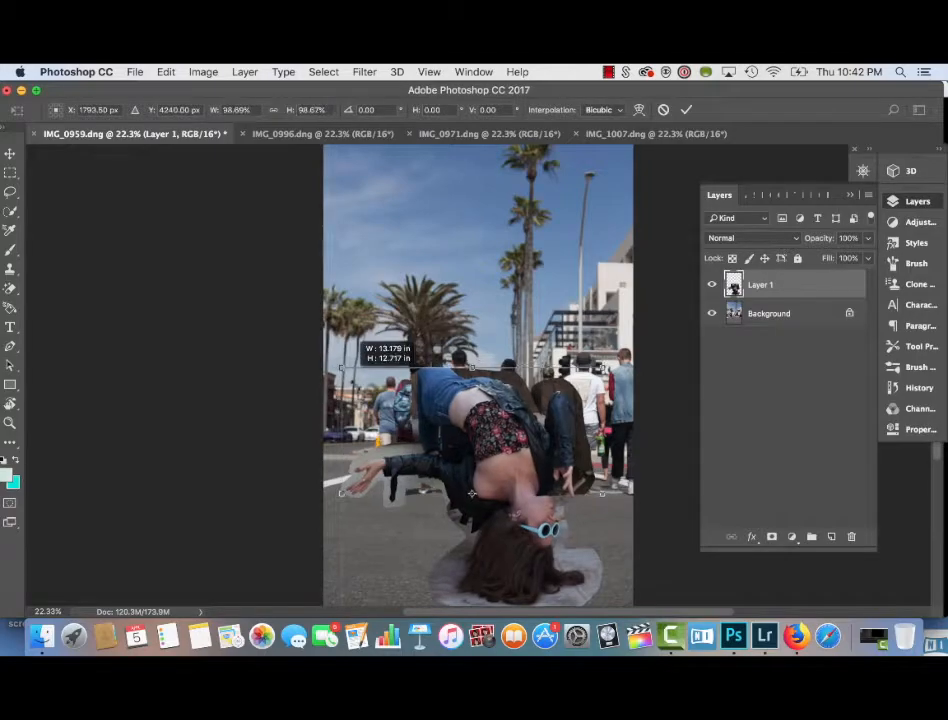
# Step: Commit the cut-out woman's transform on the street and mask leftover background on the legs layer
pyautogui.click(320, 133)
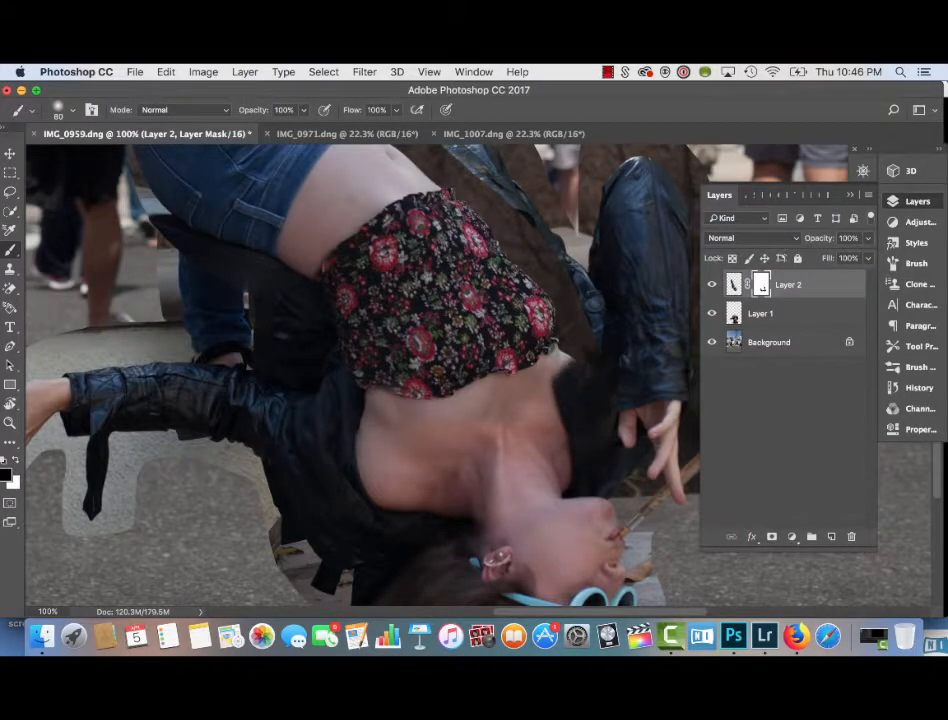
pyautogui.click(764, 635)
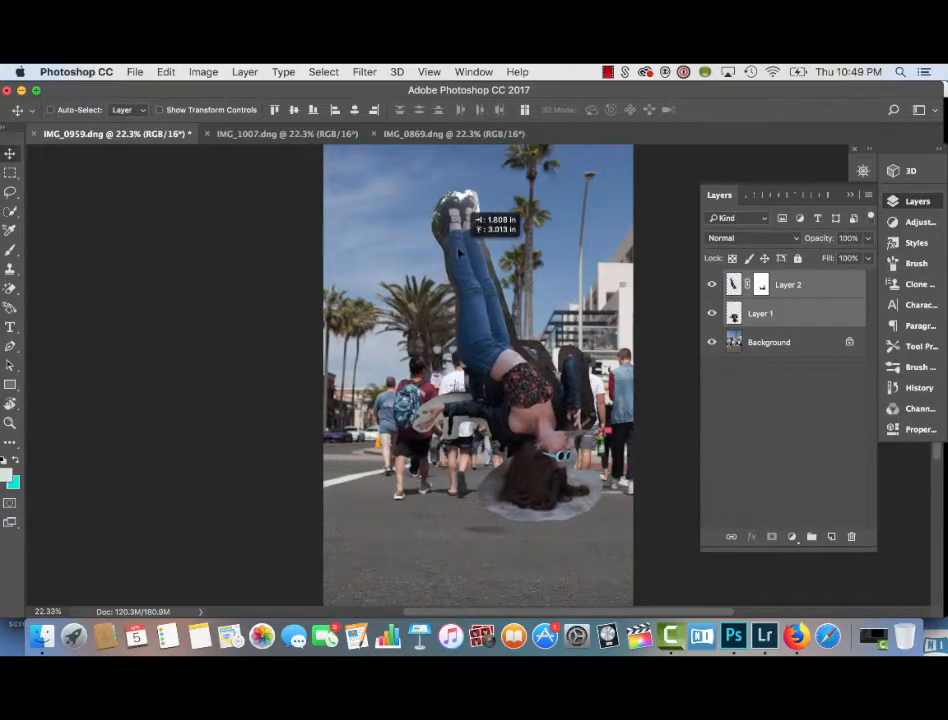
# Step: On the IMG_0869 composite, compare with the legs hidden, then mask the background edge along the jeans
pyautogui.click(453, 133)
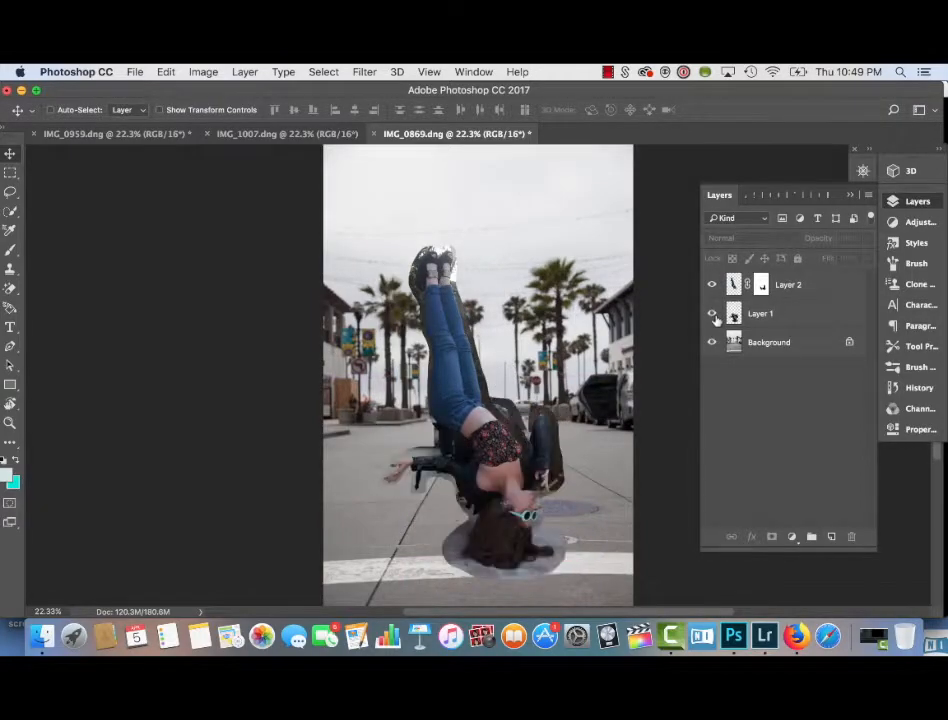
pyautogui.click(711, 284)
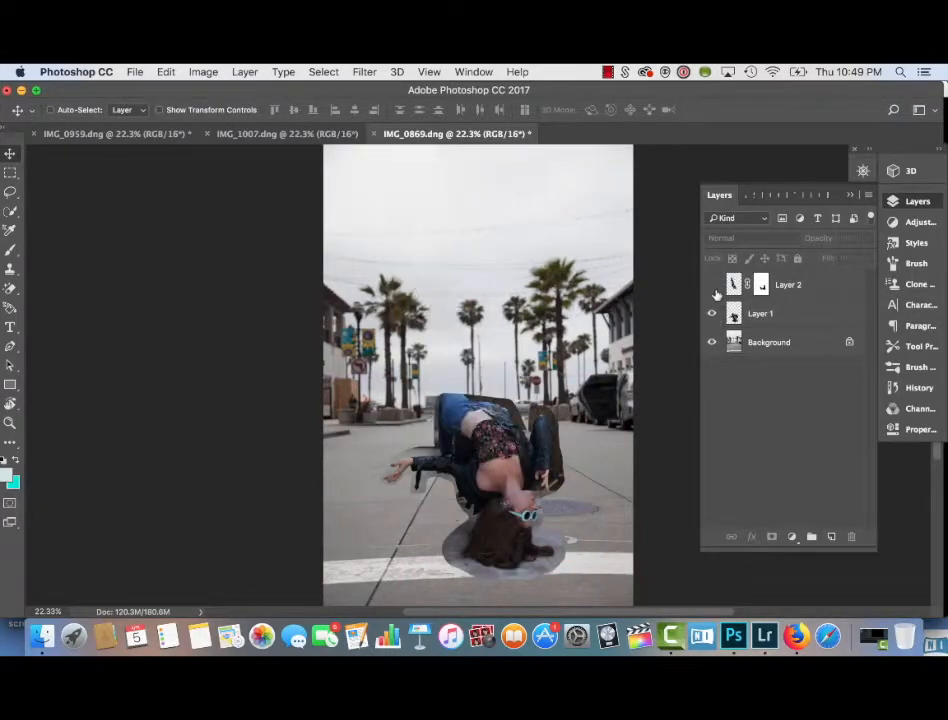
pyautogui.click(712, 284)
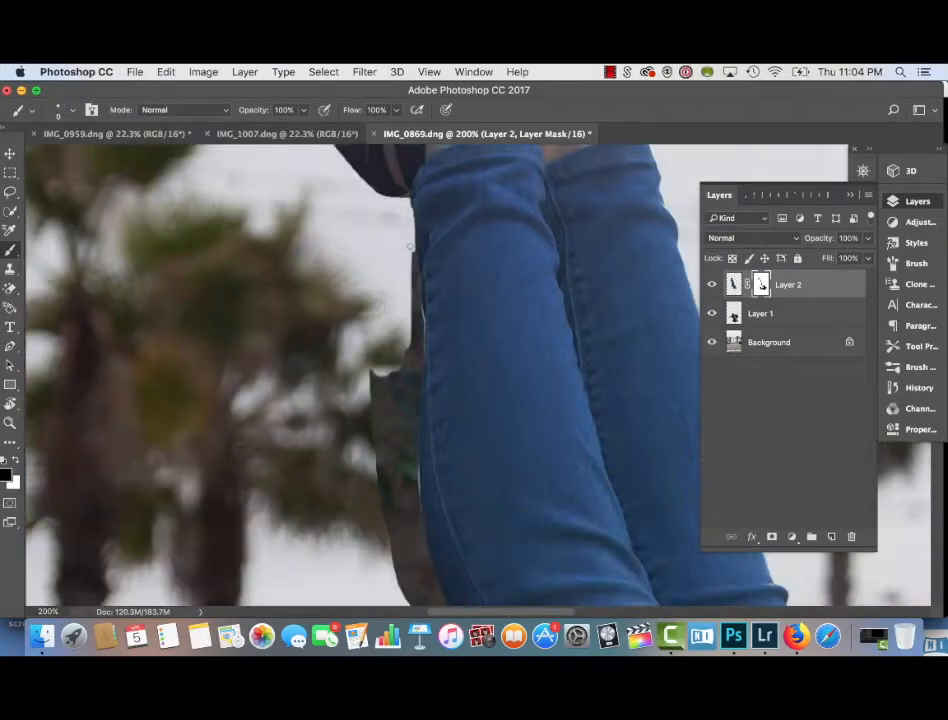
pyautogui.click(760, 313)
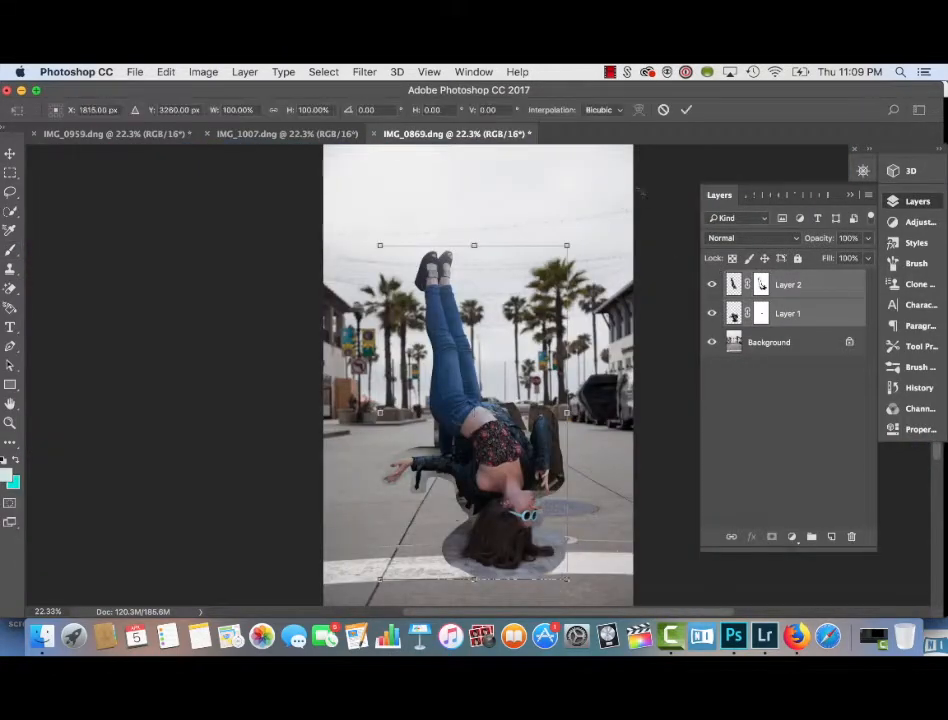
# Step: Rotate the raised legs (Layer 1) a few degrees with Free Transform
pyautogui.moveTo(567, 245); pyautogui.dragTo(577, 251)
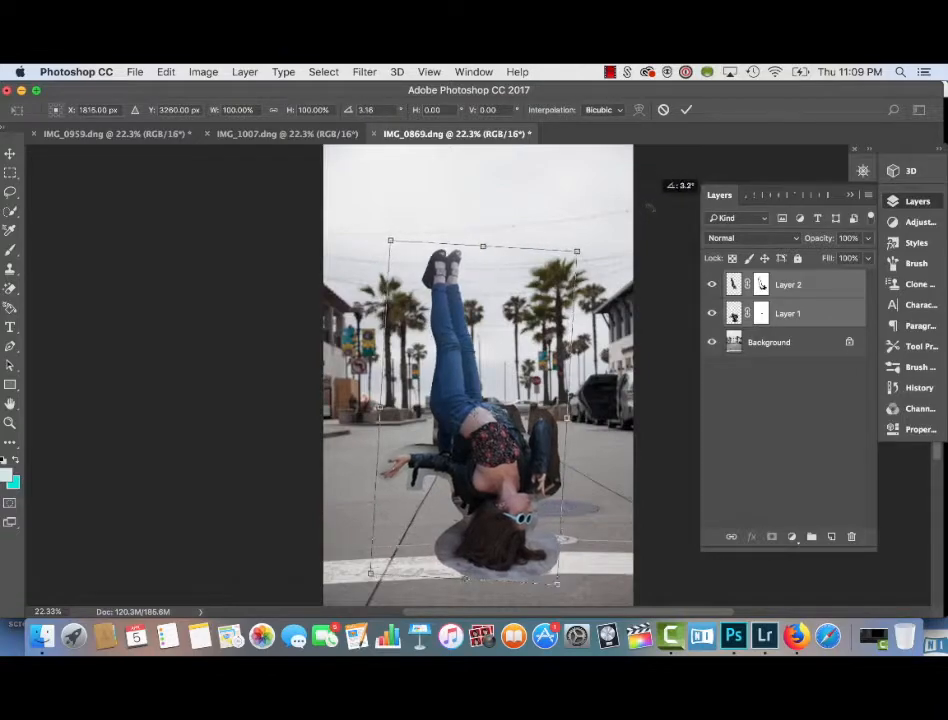
pyautogui.moveTo(576, 251); pyautogui.dragTo(583, 256)
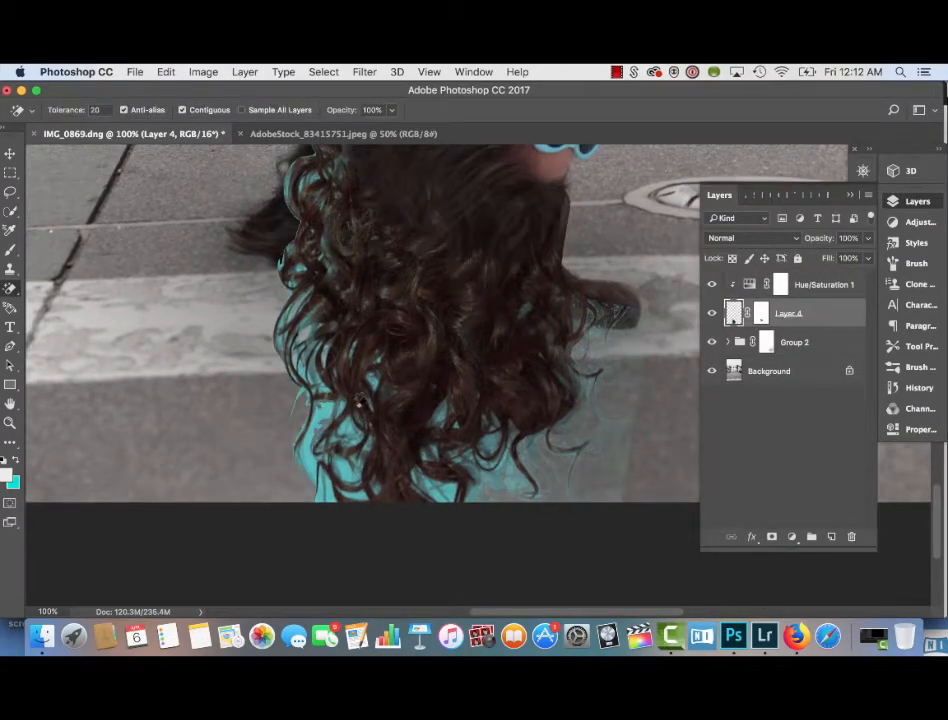
# Step: Save the composite and hand the edited TIFF to Lightroom's Develop module
pyautogui.click(330, 430)
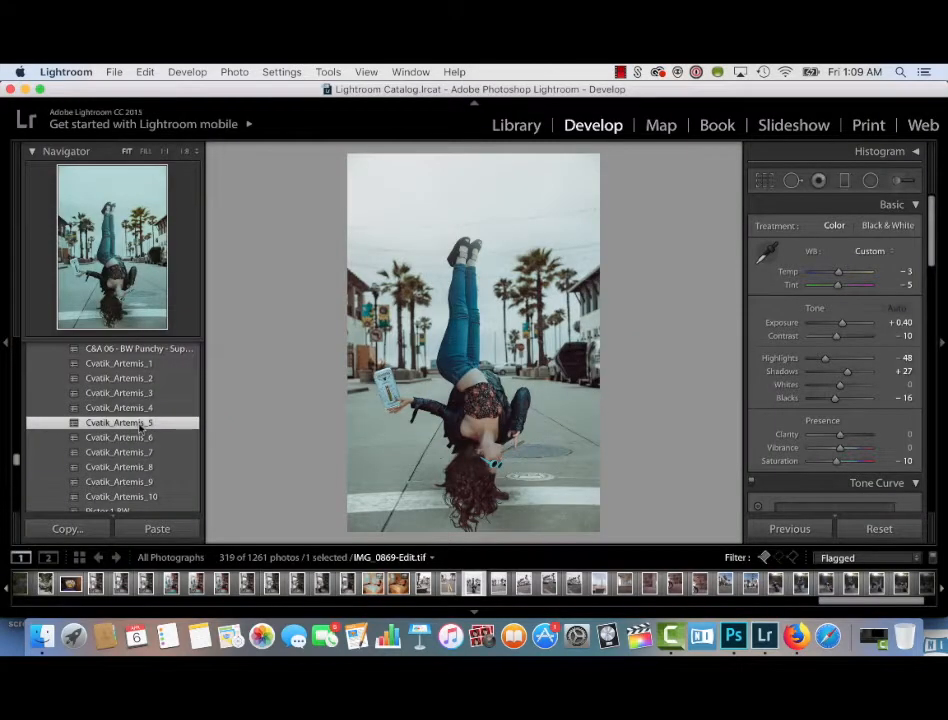
# Step: Apply a film-look preset to the composite from the Presets panel
pyautogui.click(896, 308)
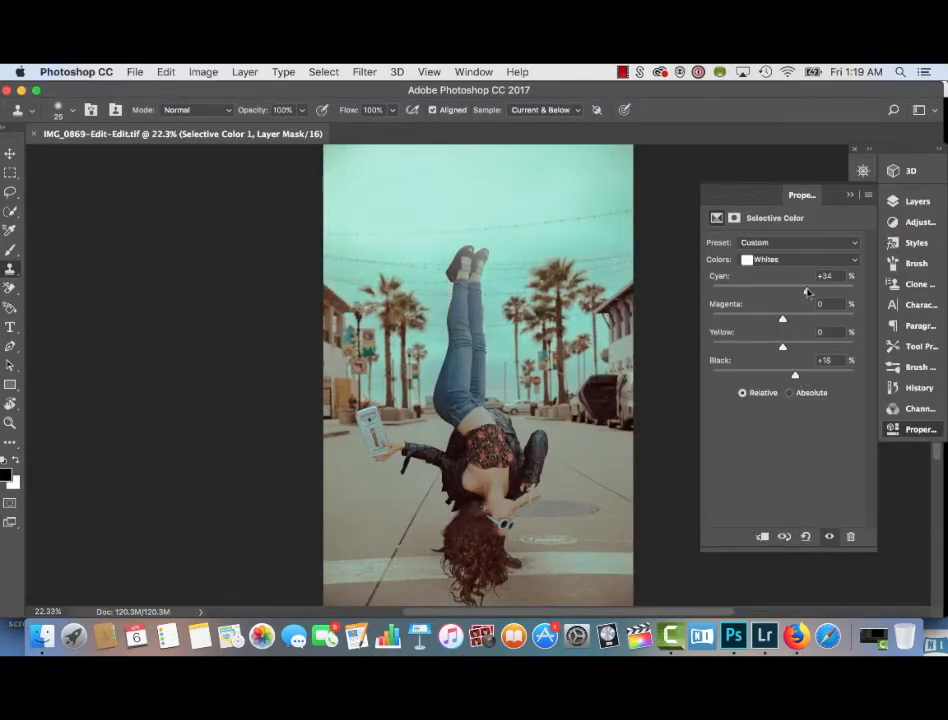
# Step: Adjust the Whites Cyan slider in Selective Color, pulling back then settling on a teal tint
pyautogui.moveTo(807, 289); pyautogui.dragTo(721, 289)
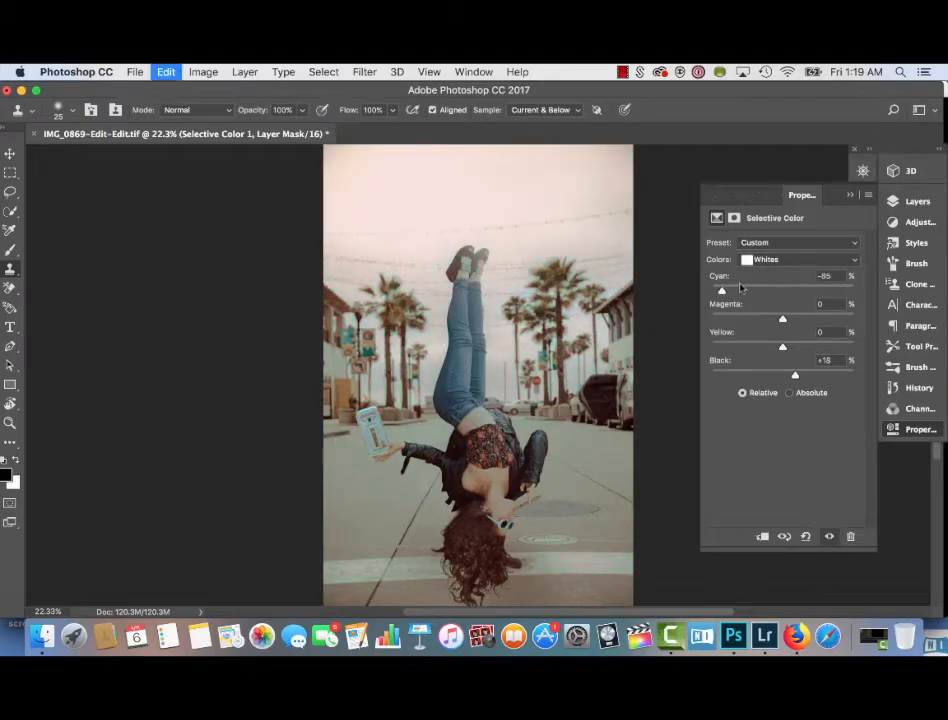
pyautogui.moveTo(721, 290); pyautogui.dragTo(770, 290)
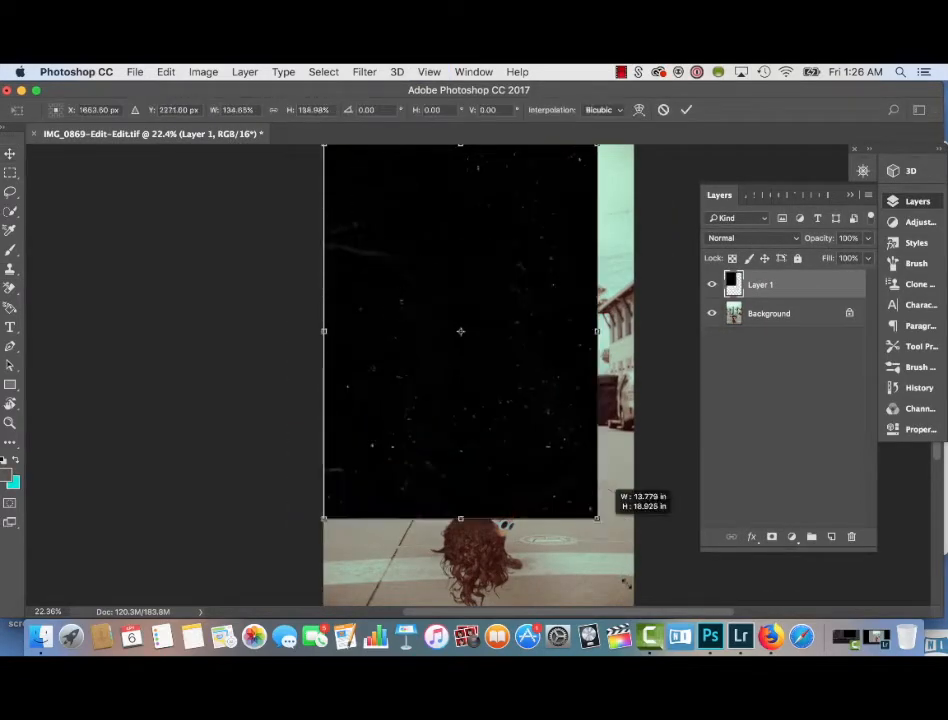
# Step: Set the first dust texture (Layer 1) to Screen and toggle it to compare
pyautogui.click(752, 237)
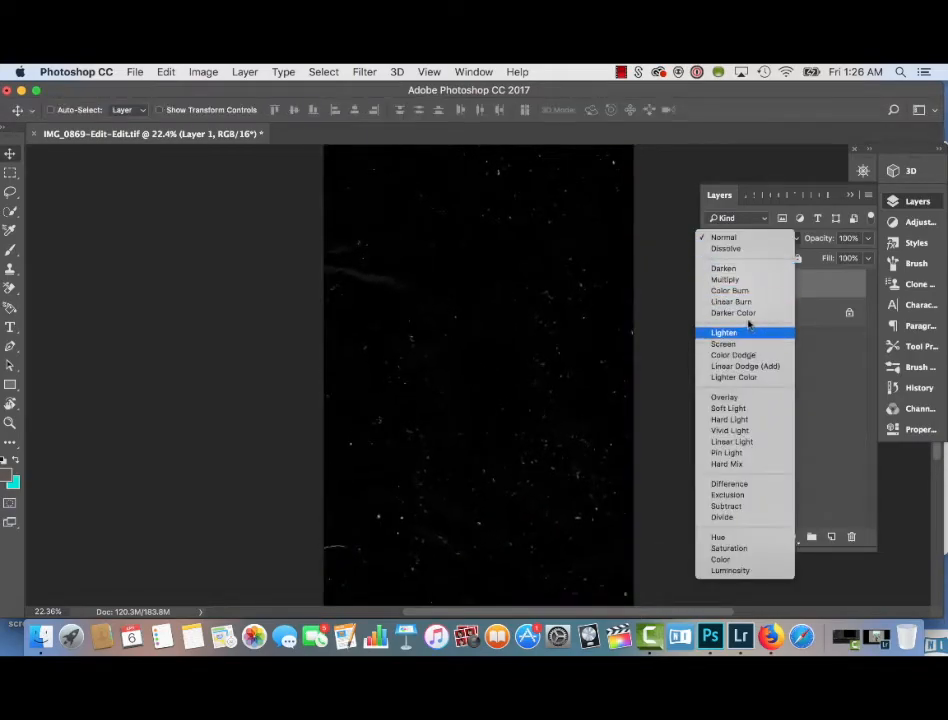
pyautogui.click(723, 343)
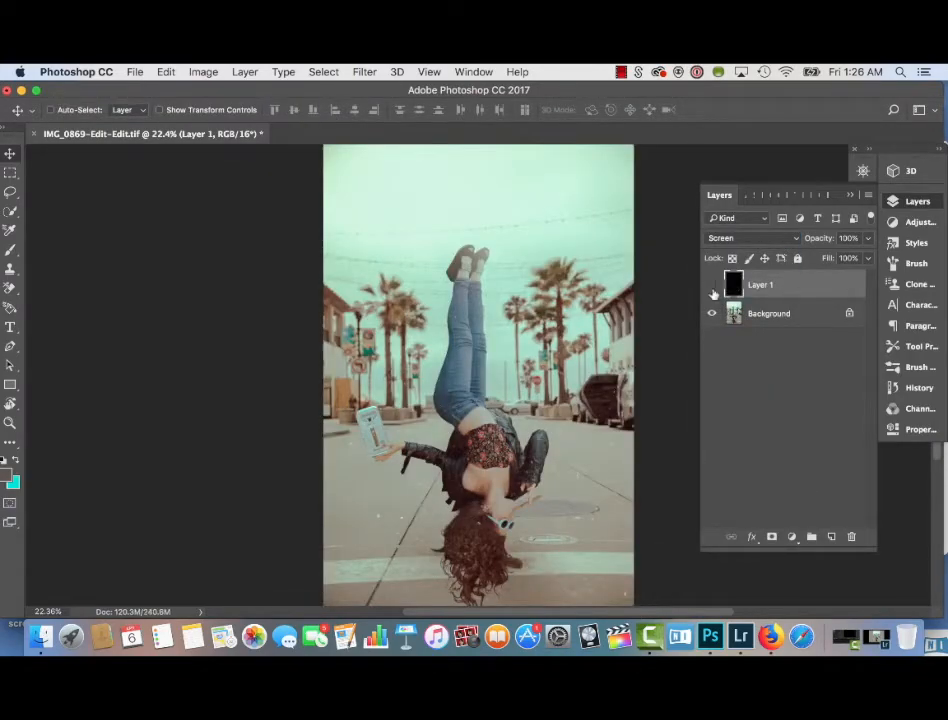
pyautogui.click(713, 294)
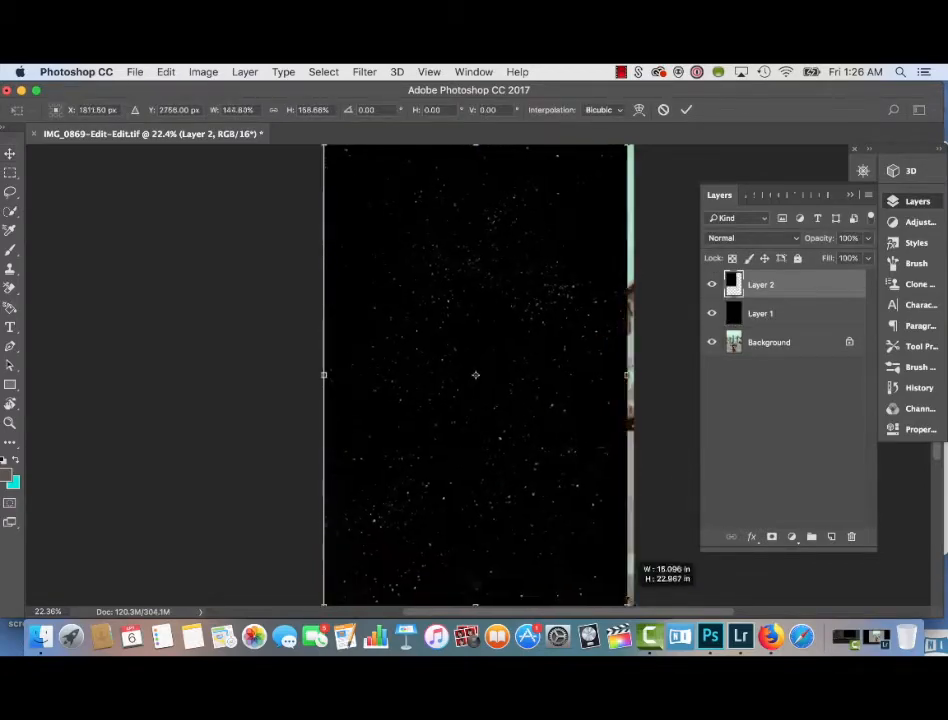
# Step: Set the second texture (Layer 2) to Screen so only its light specks show
pyautogui.click(752, 238)
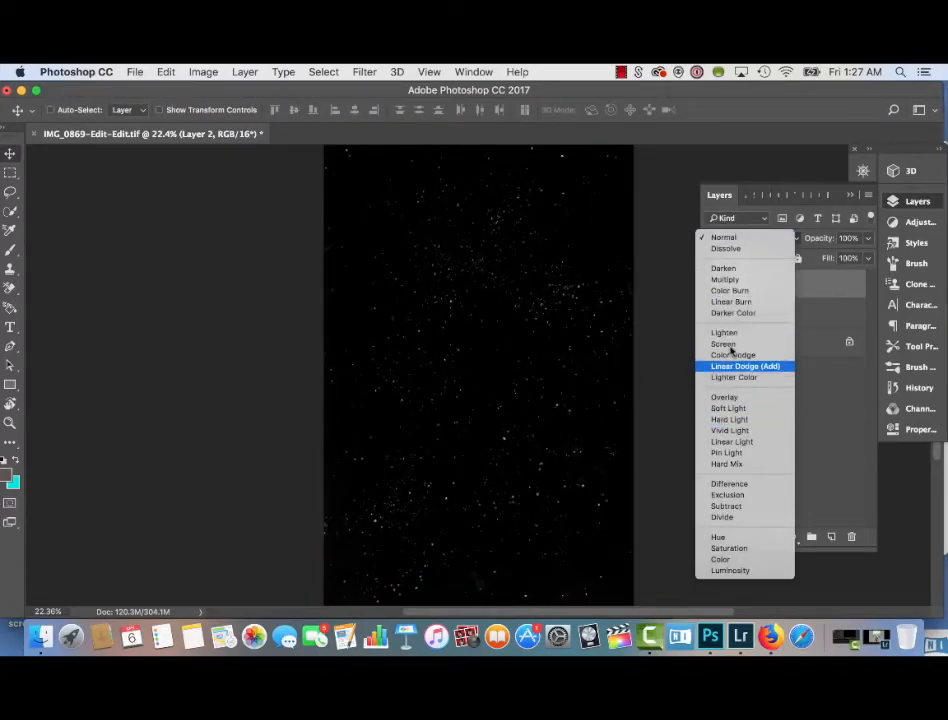
pyautogui.click(723, 344)
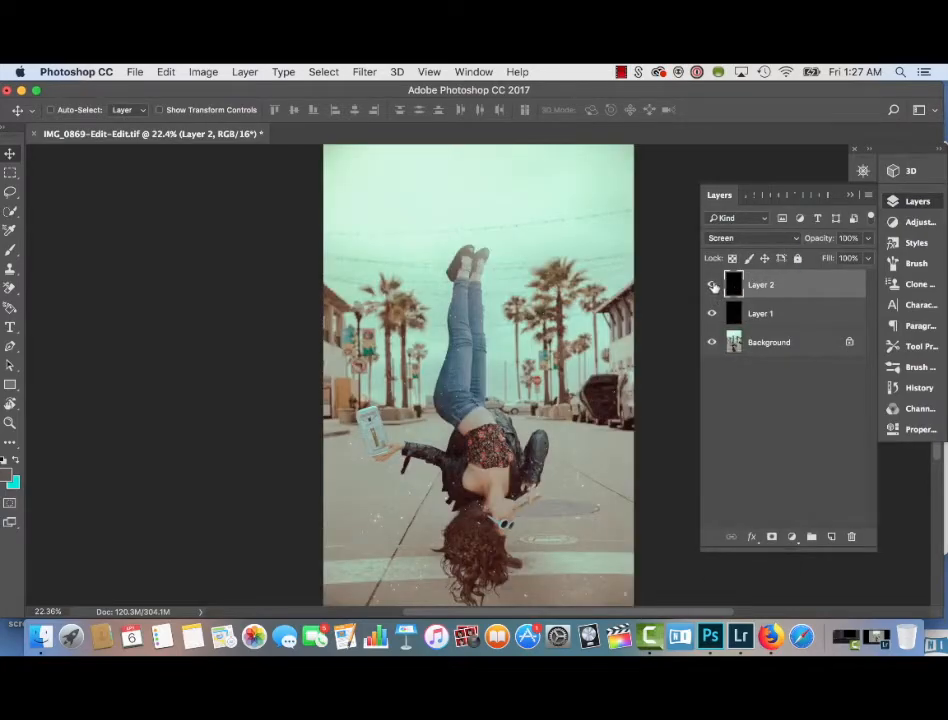